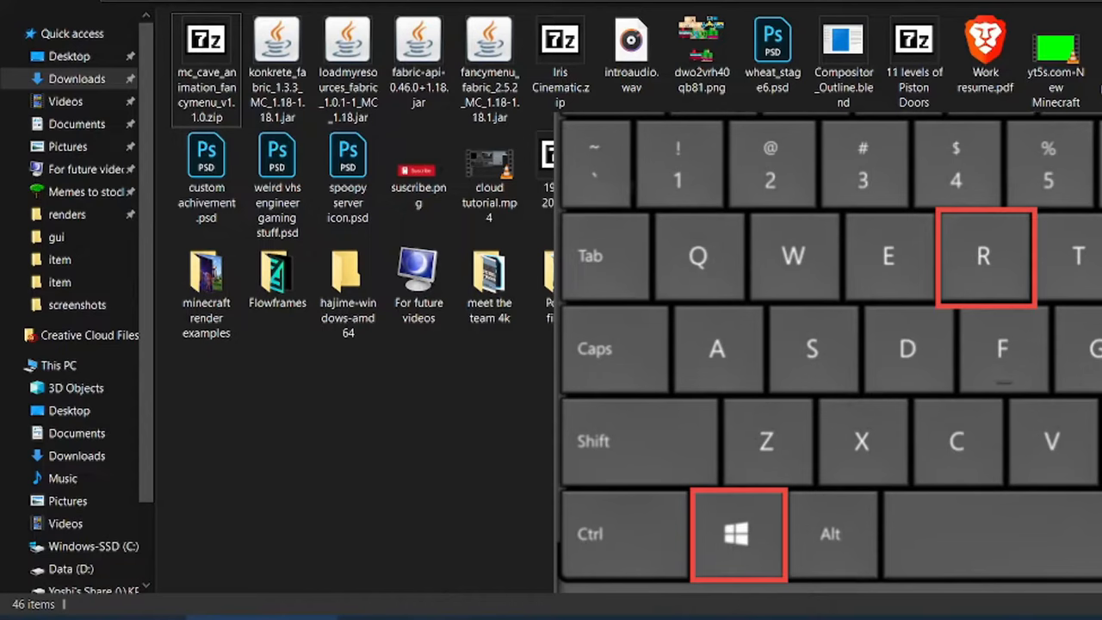
- Reach the .minecraft folder via Run and unpack the mc_cave_animation archive from Downloads
key("Win+r")
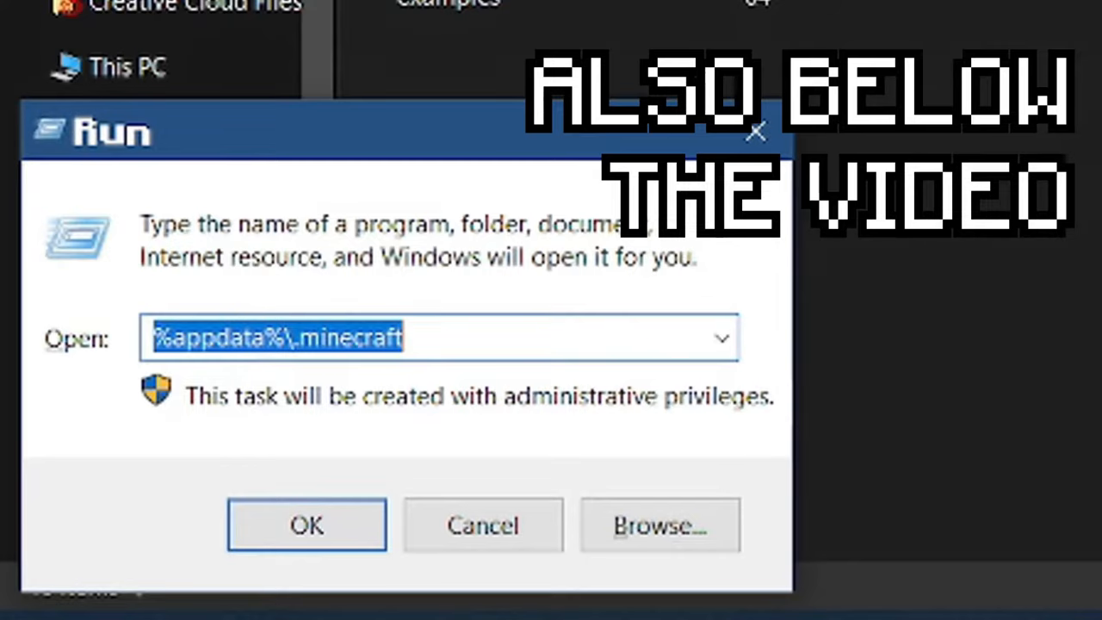
left_click(306, 526)
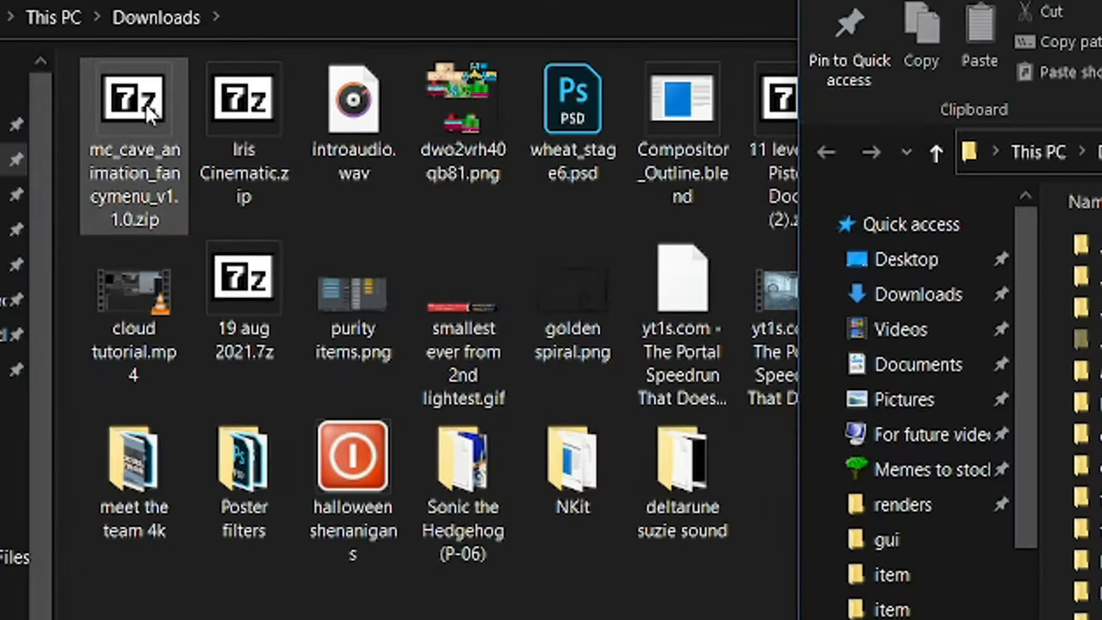
double_click(134, 97)
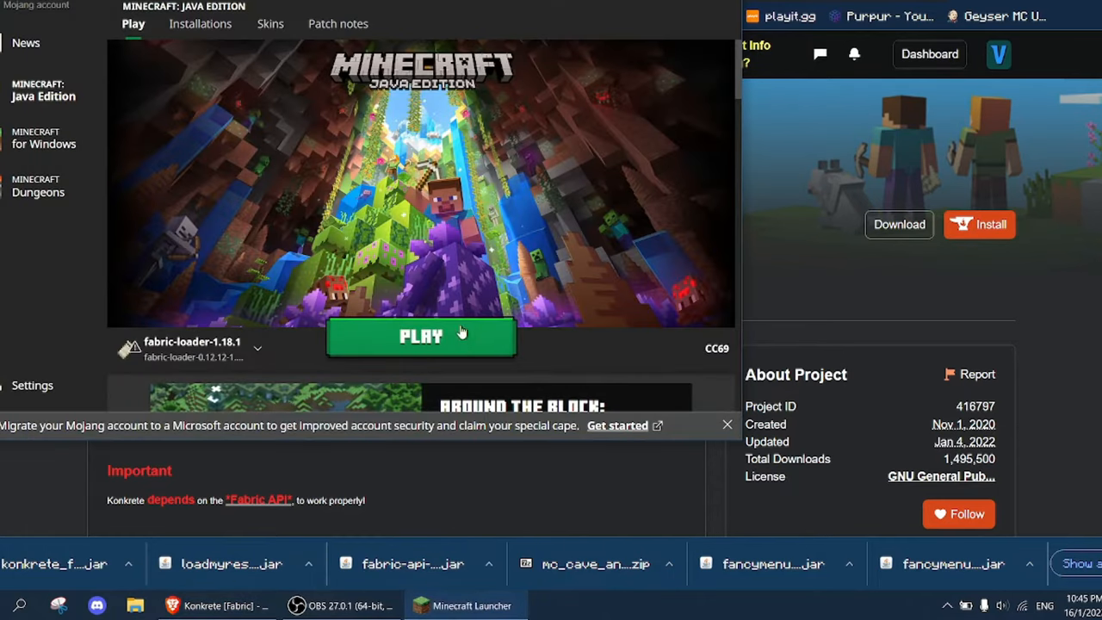
- Launch the Fabric installation and start a named FancyMenu layout for the main menu
left_click(420, 336)
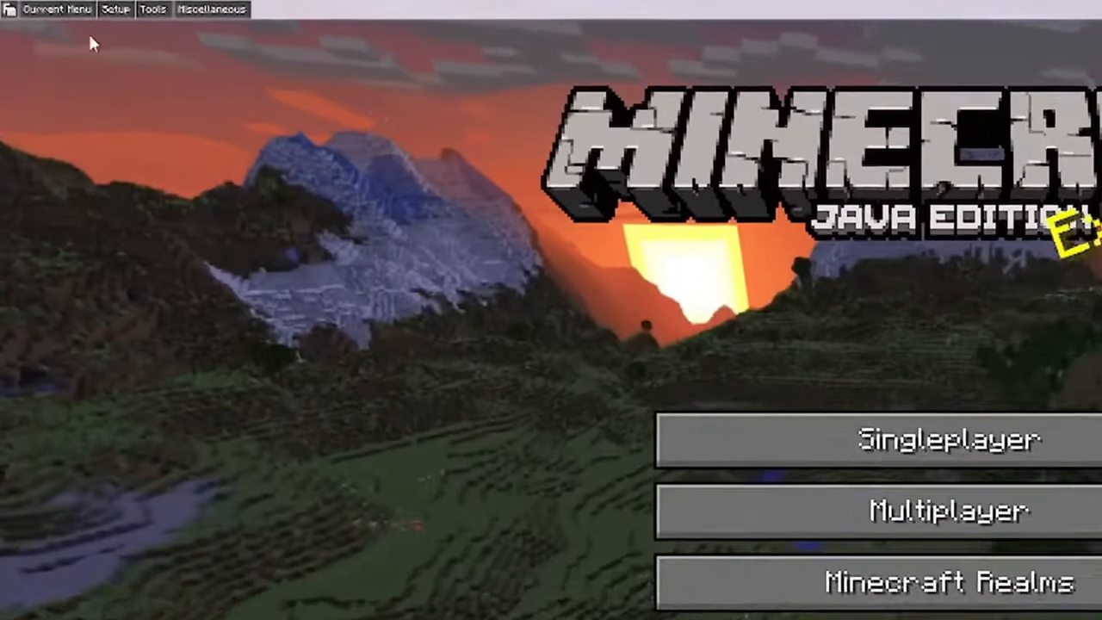
left_click(56, 11)
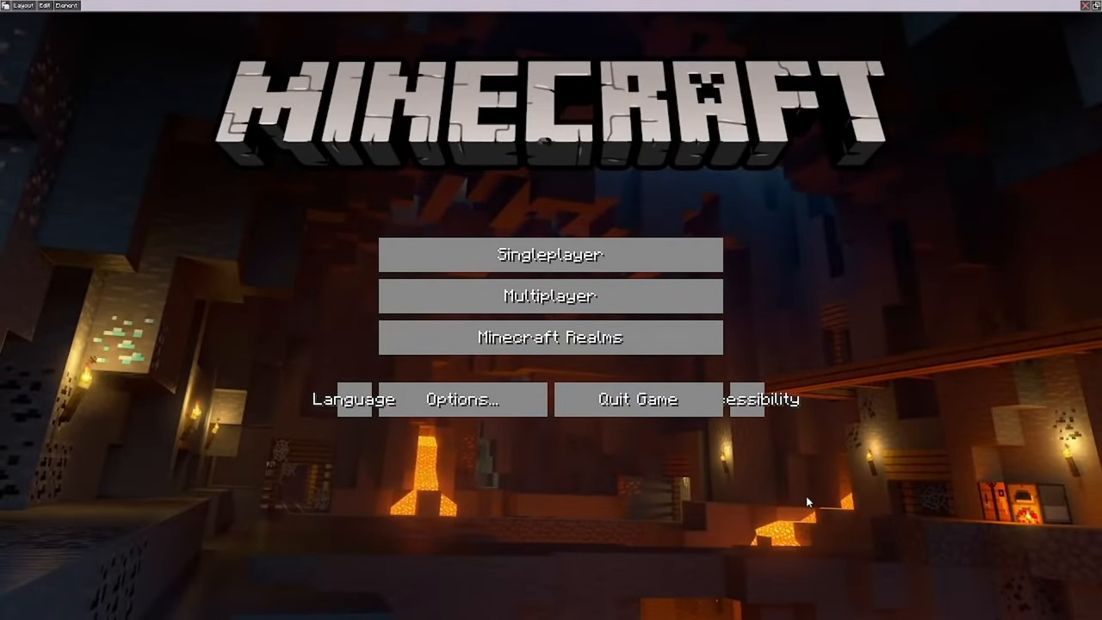
left_click(19, 6)
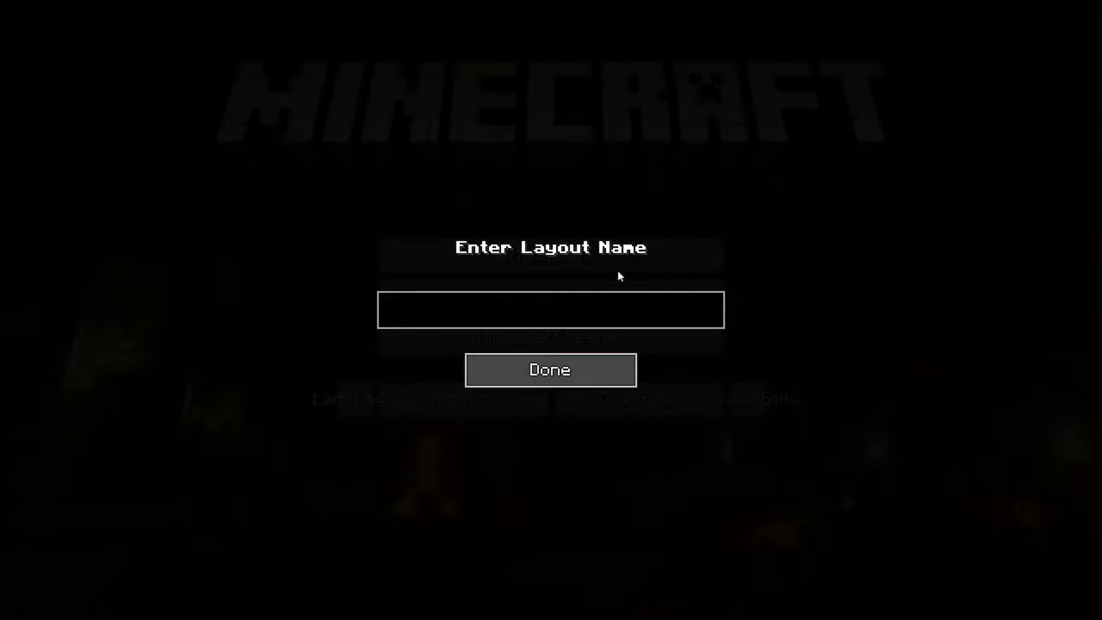
left_click(549, 368)
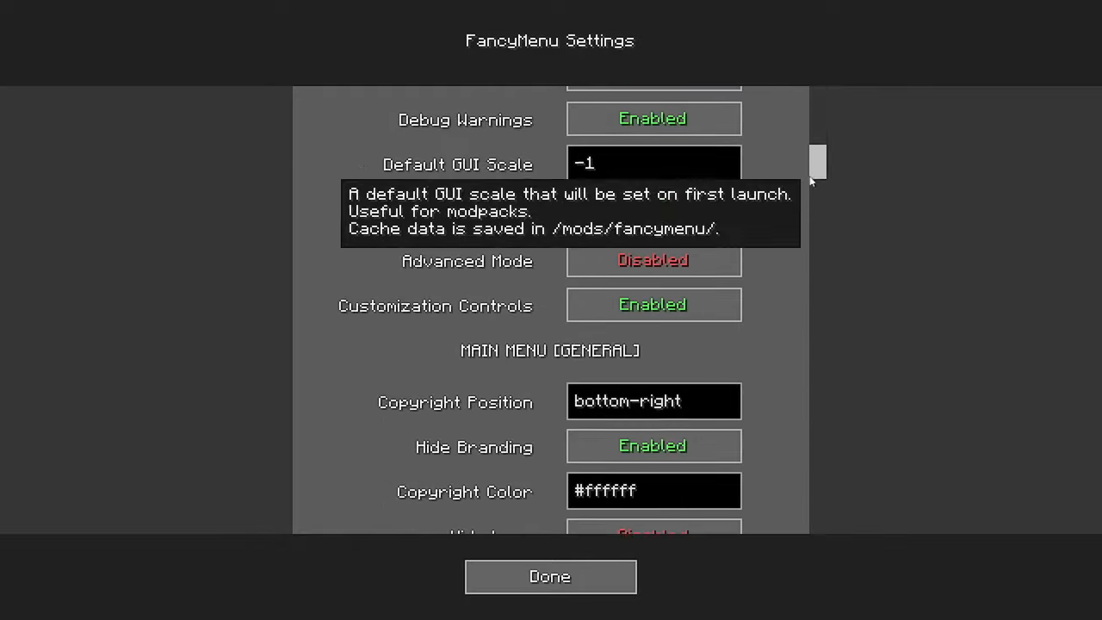
- Set the FancyMenu UI Scale to 0.0 and return to the cave-background main menu
scroll("down", 3)
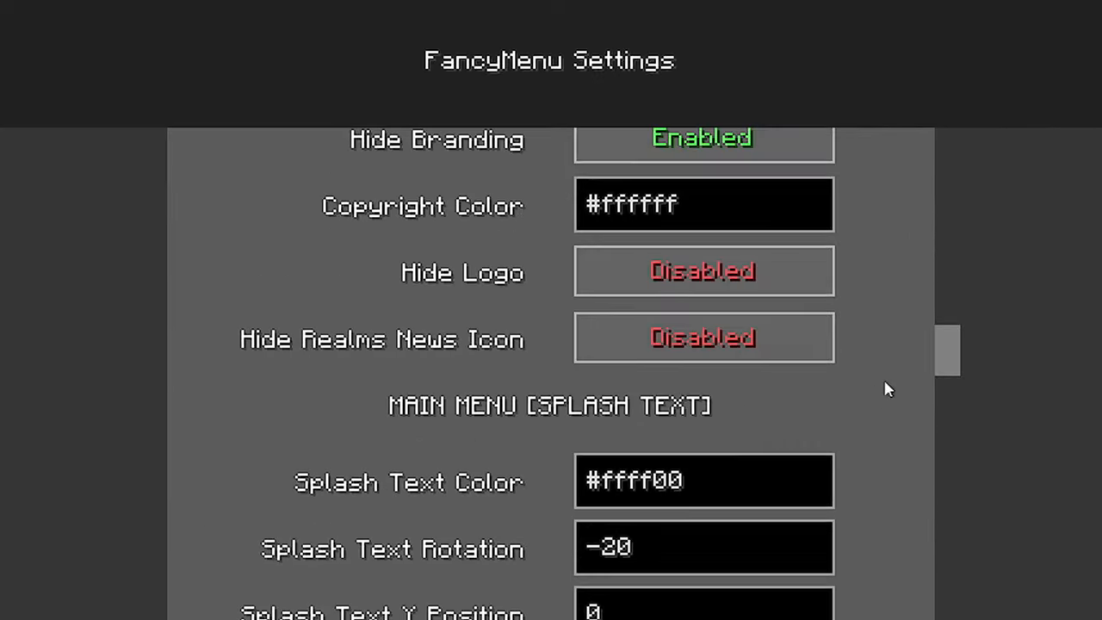
scroll("up", 3)
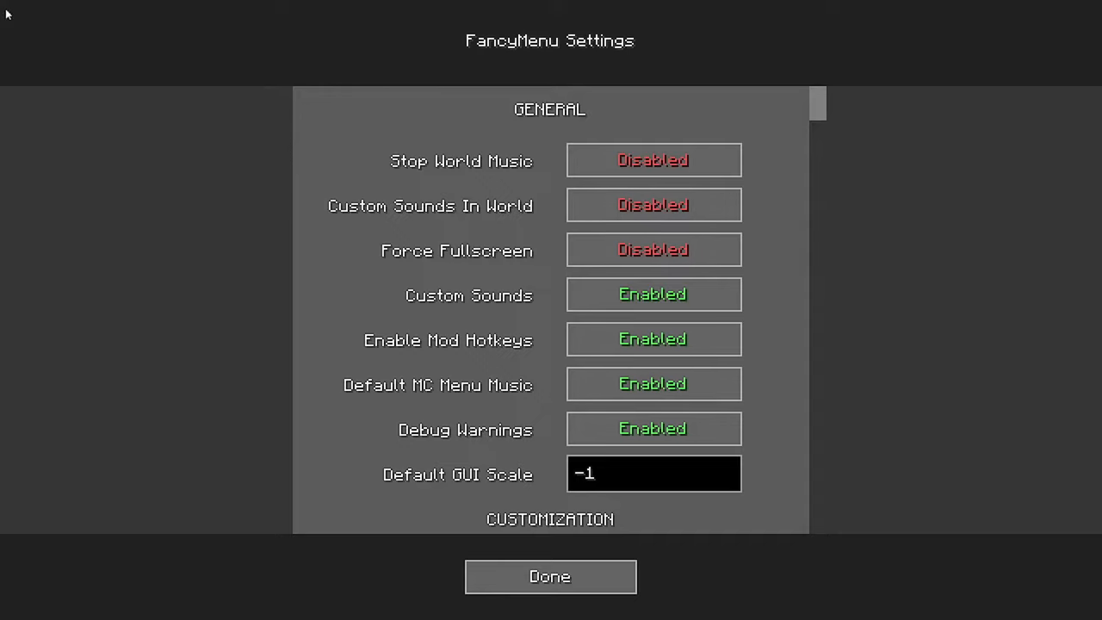
scroll("down", 3)
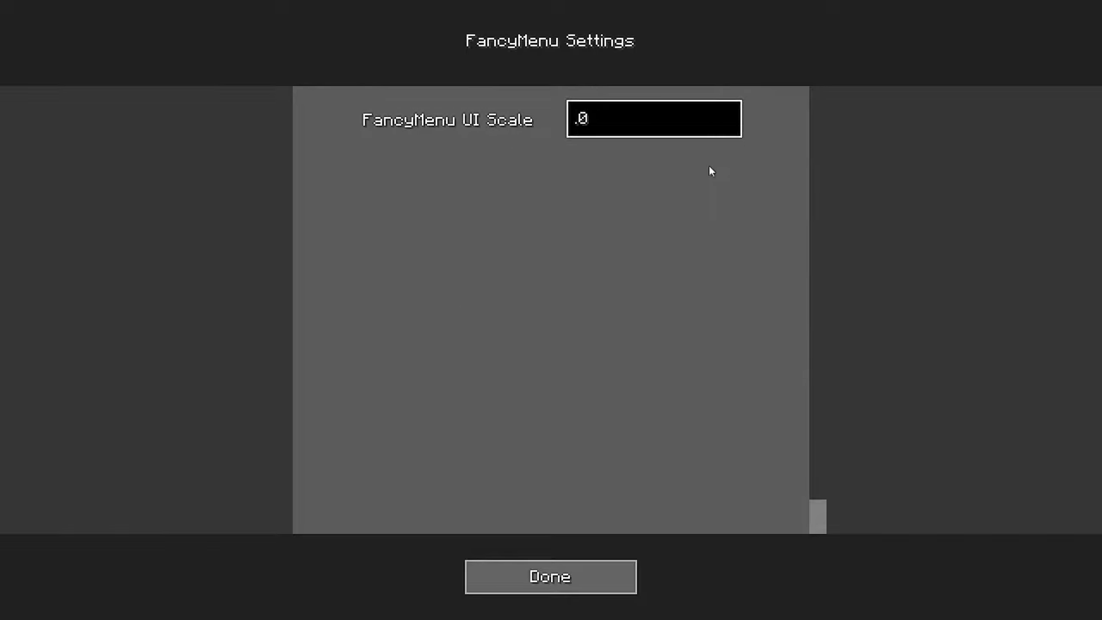
left_click(549, 575)
type("0")
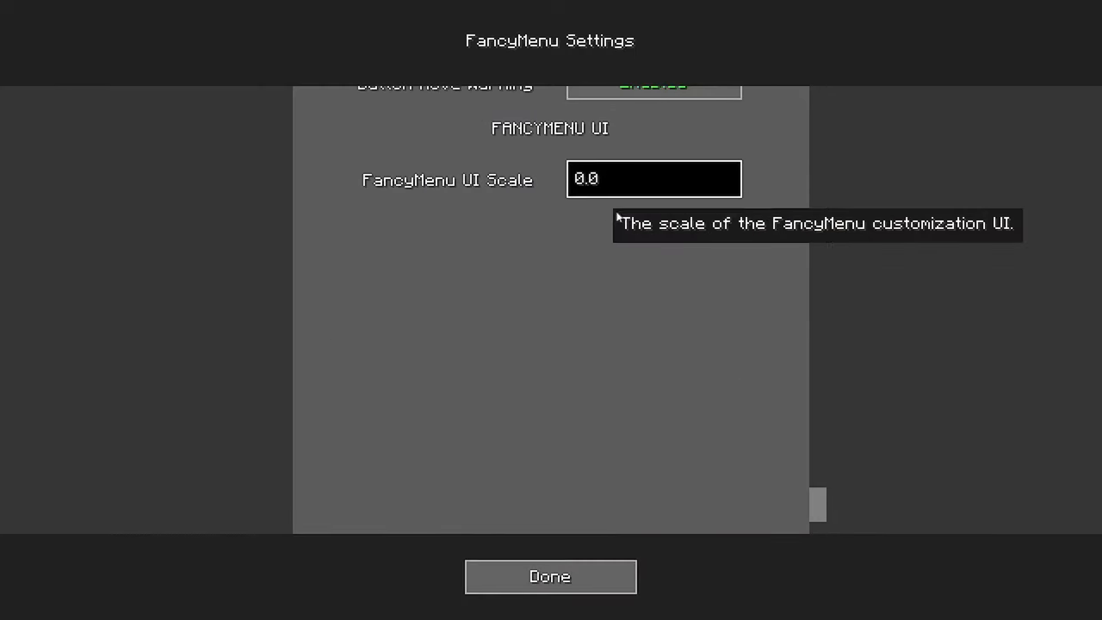
left_click(549, 575)
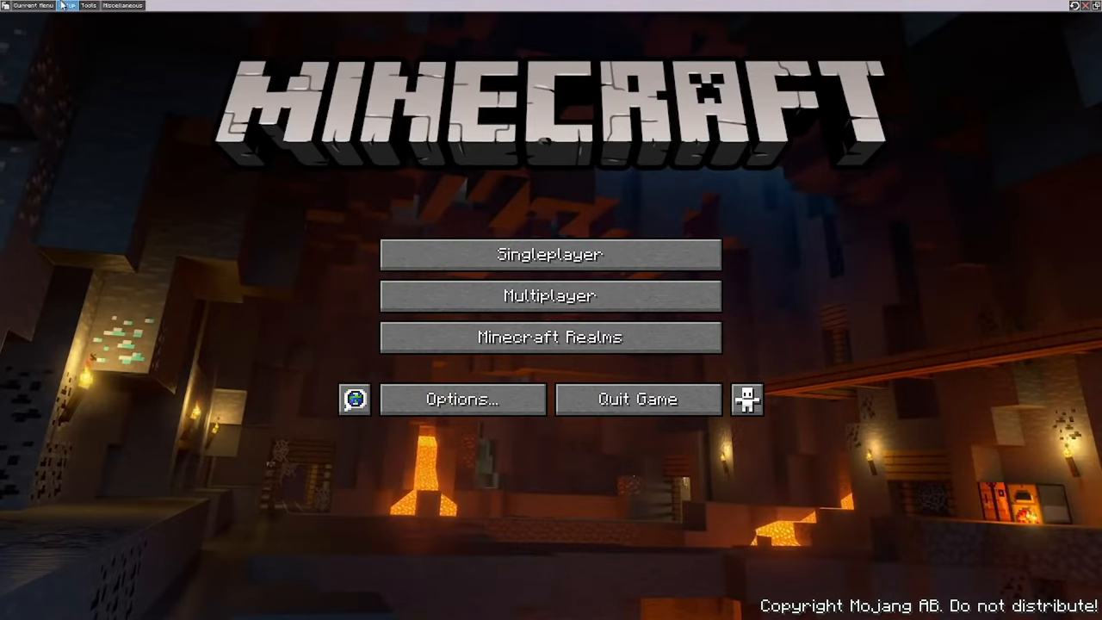